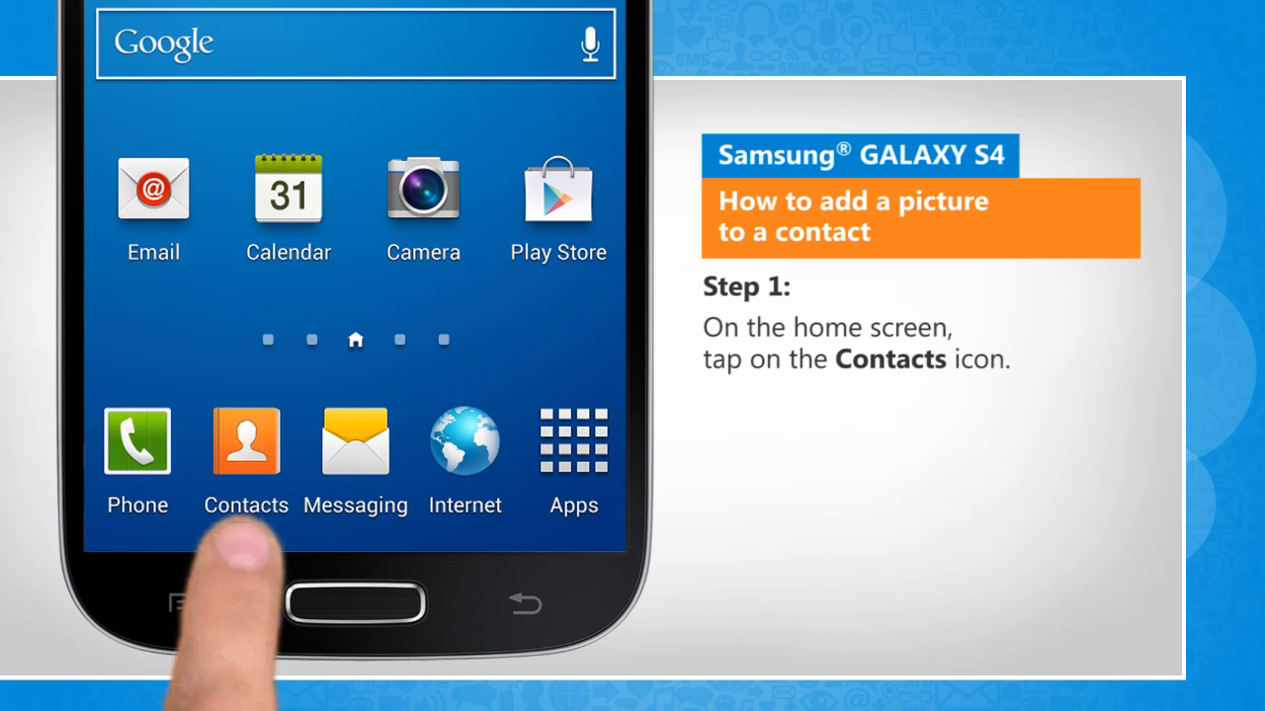
left_click(246, 440)
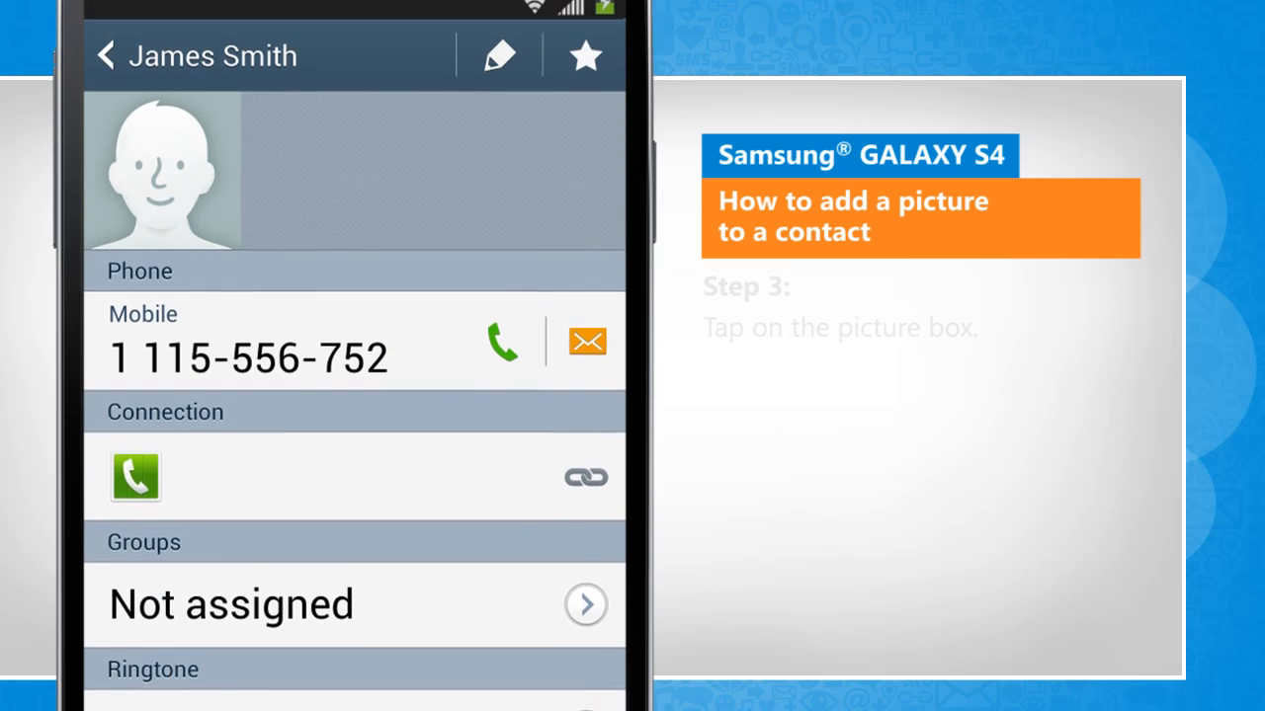
left_click(161, 170)
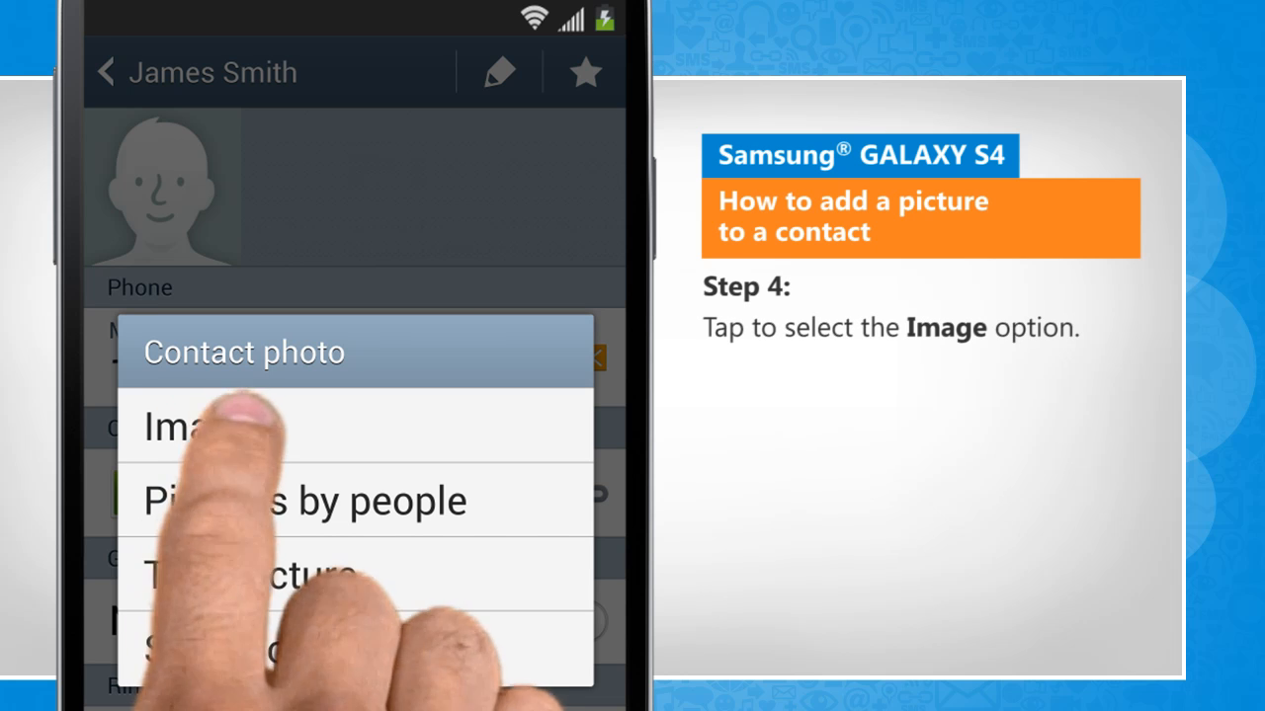
left_click(197, 425)
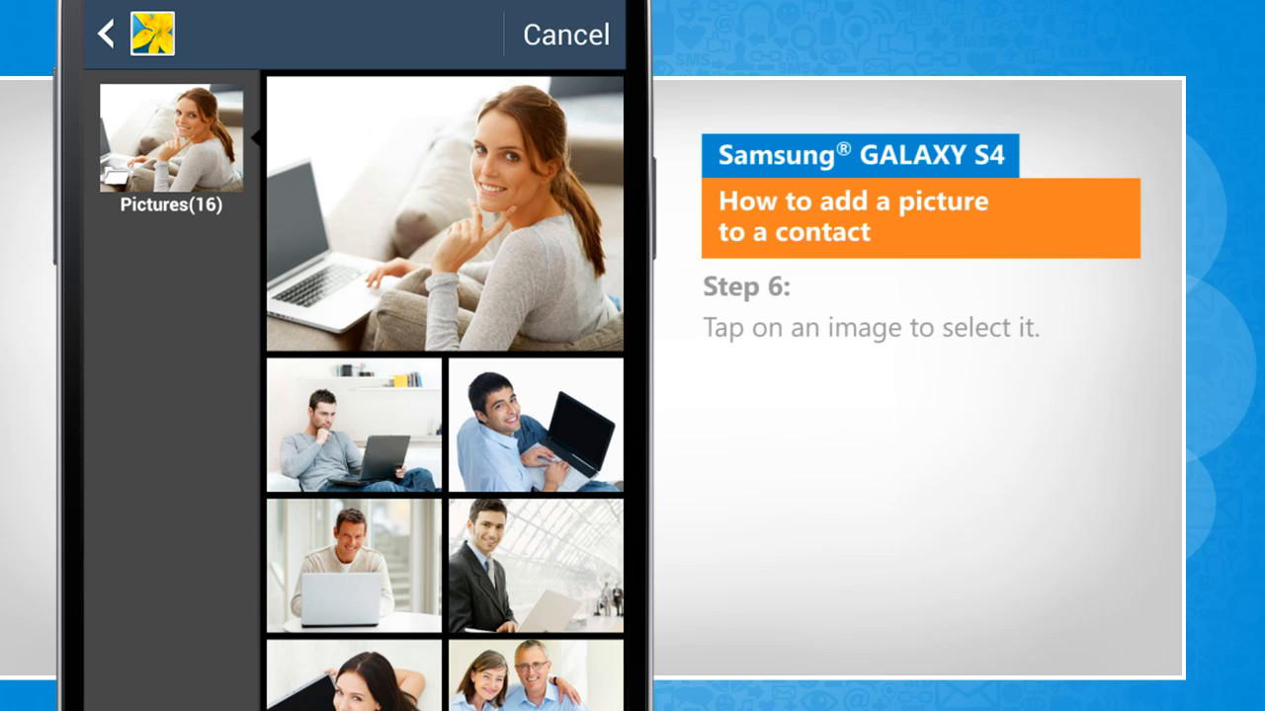
- Select the picture of the smiling man sitting with a laptop
left_click(535, 423)
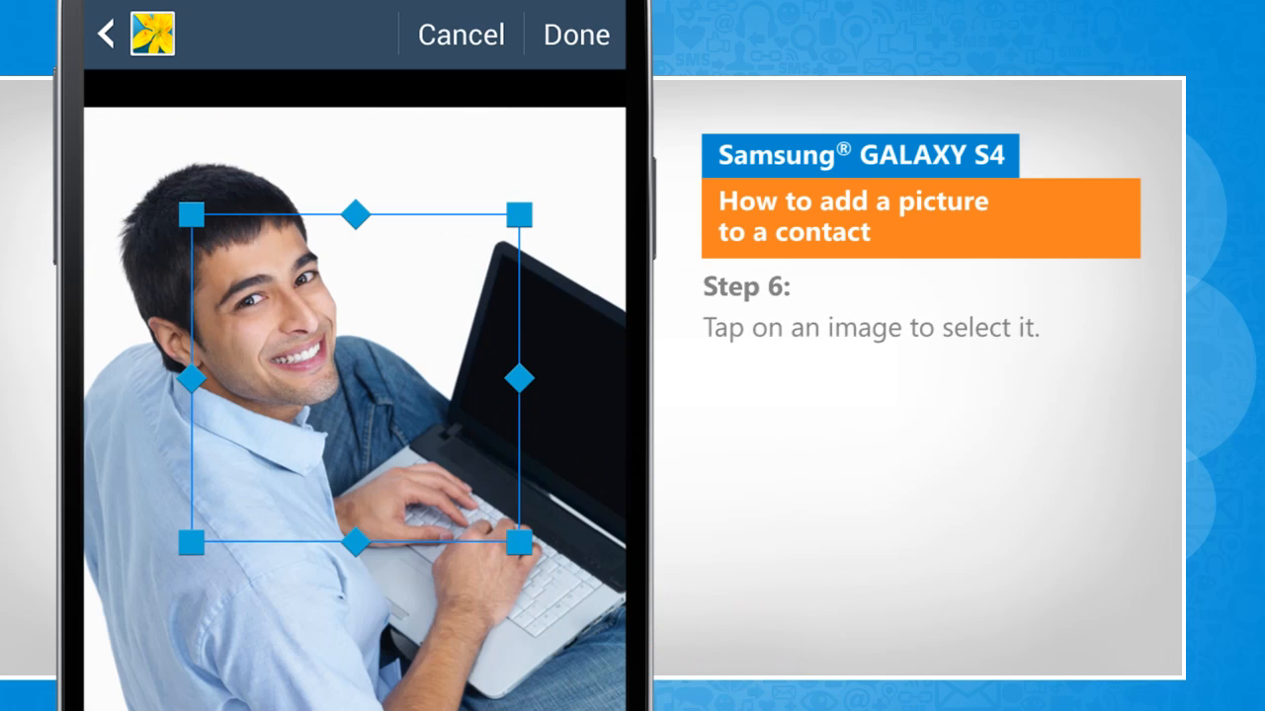